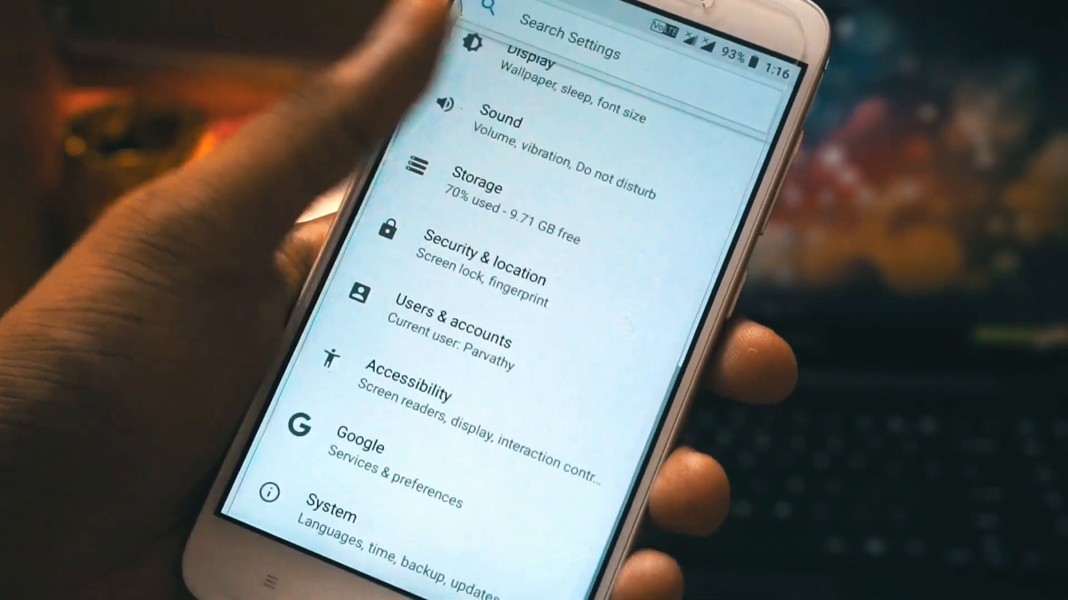
scroll(down, 3)
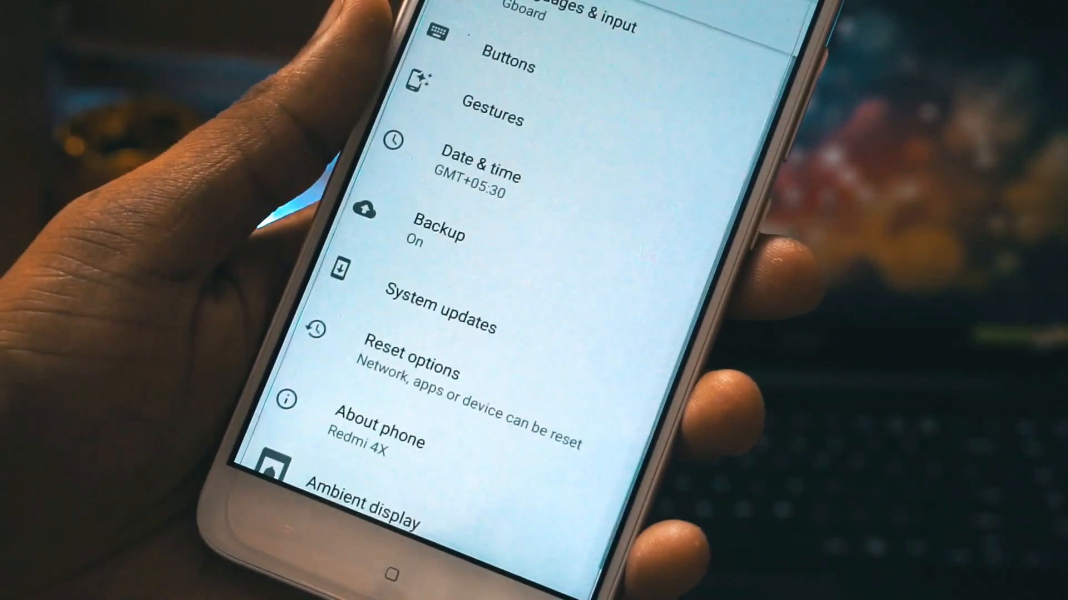